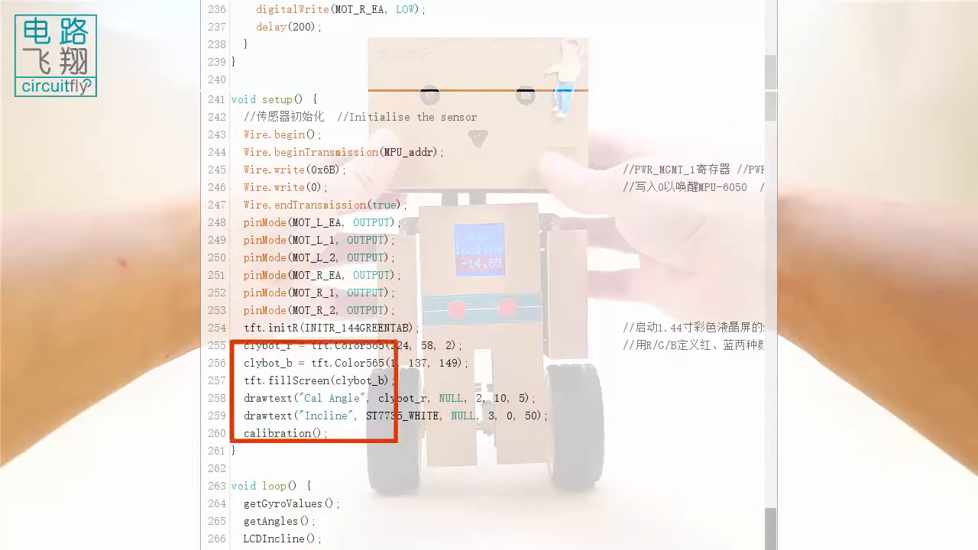
- Scroll up from setup() to the end of motorAdjust around line 238
scroll("up", 3)
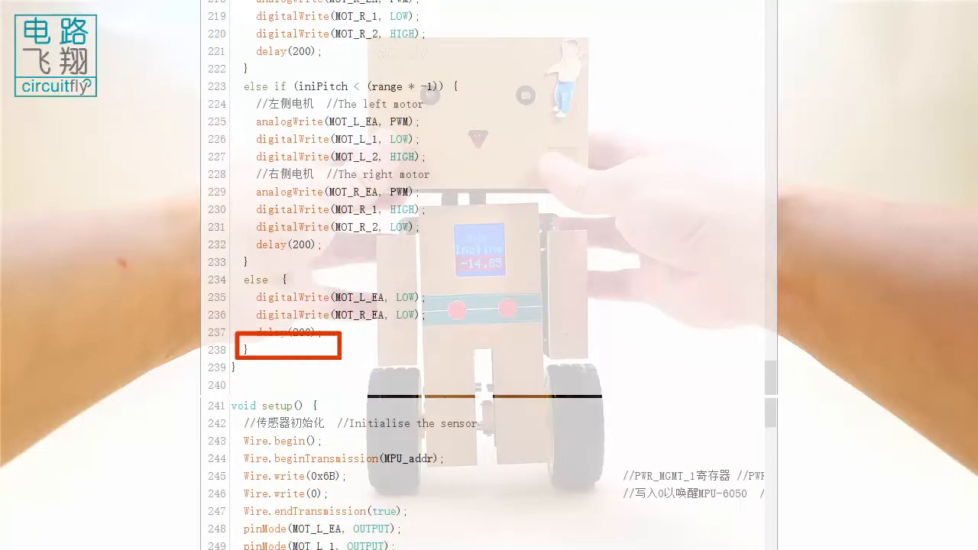
scroll("up", 3)
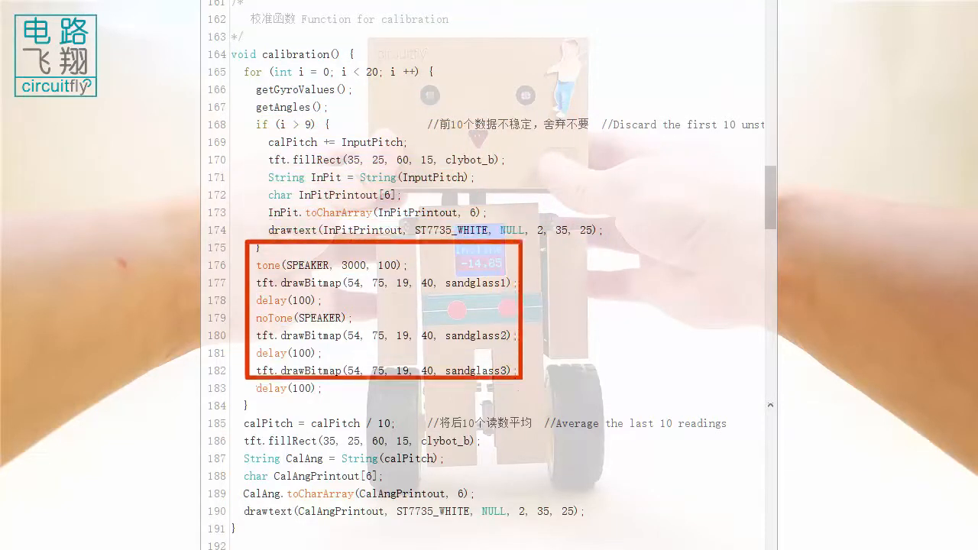
- Point out the calPitch = calPitch / 10 averaging line in calibration()
left_click(321, 424)
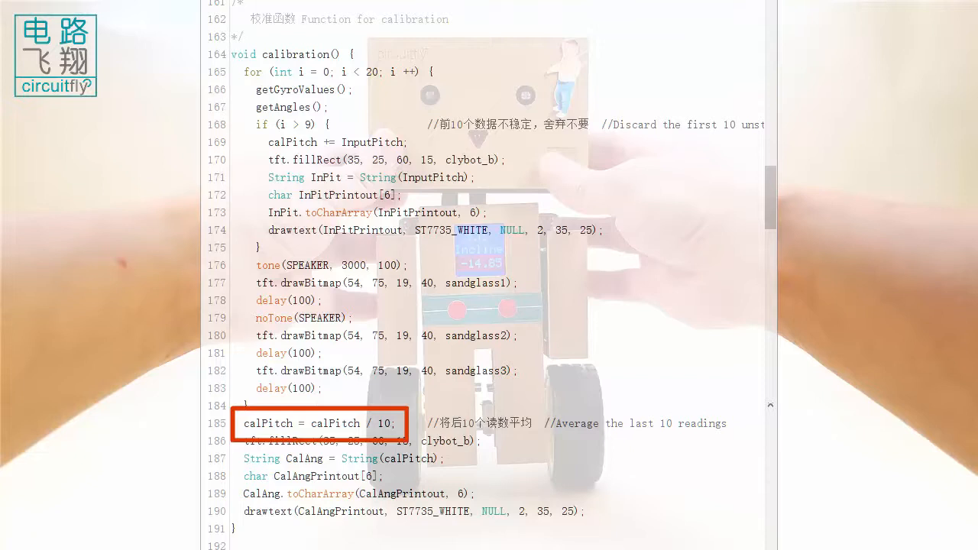
- Scroll down to the LCDIncline() function starting at line 196
scroll("down", 3)
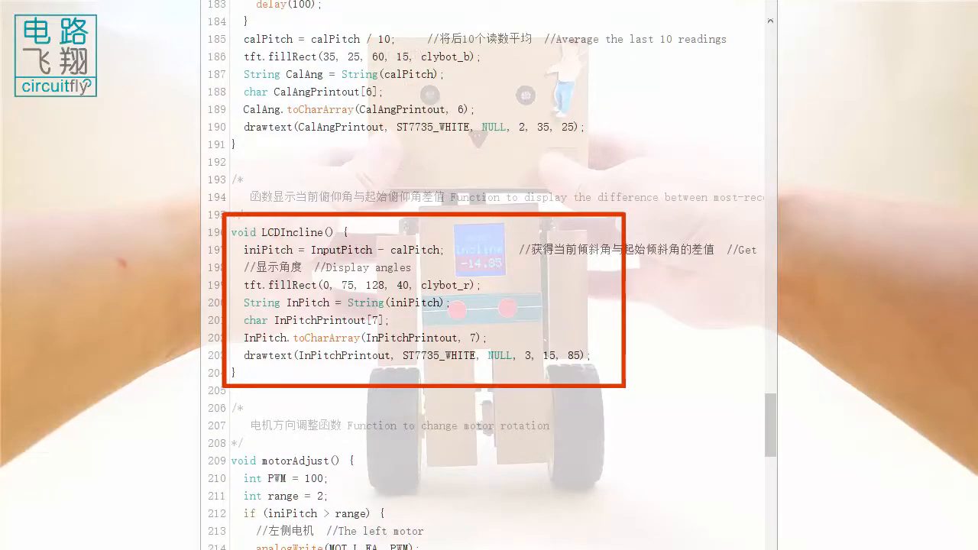
- Scroll past LCDIncline() to show motorAdjust() from line 209 to 239
left_click(348, 250)
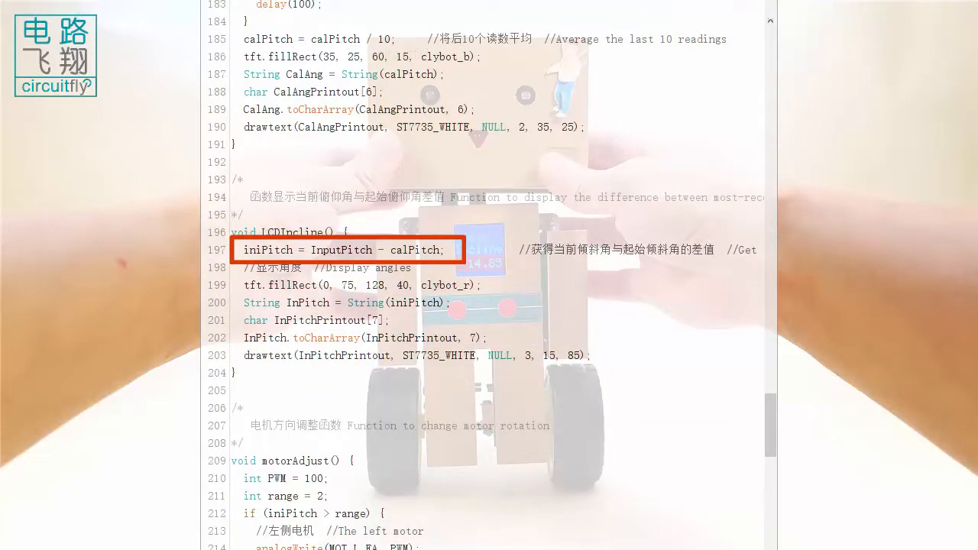
scroll("down", 3)
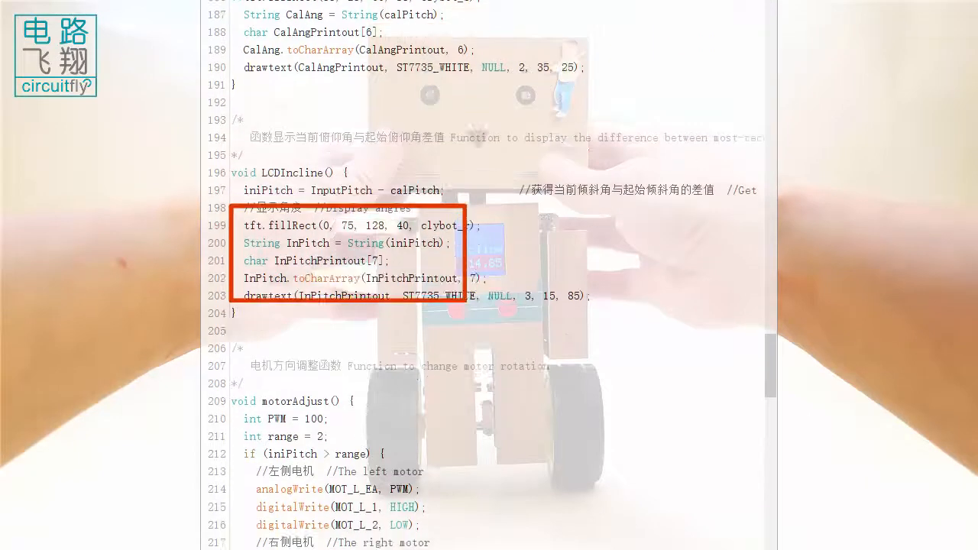
scroll("down", 3)
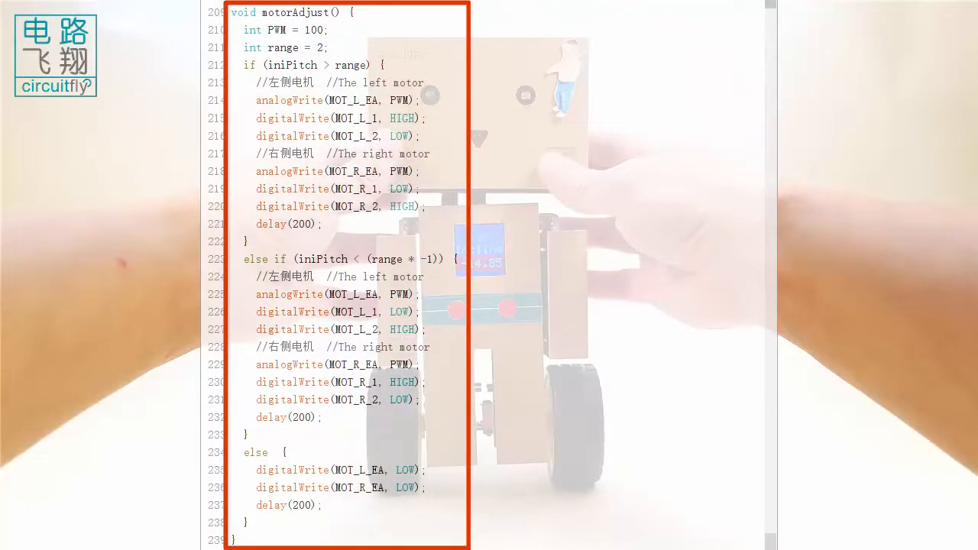